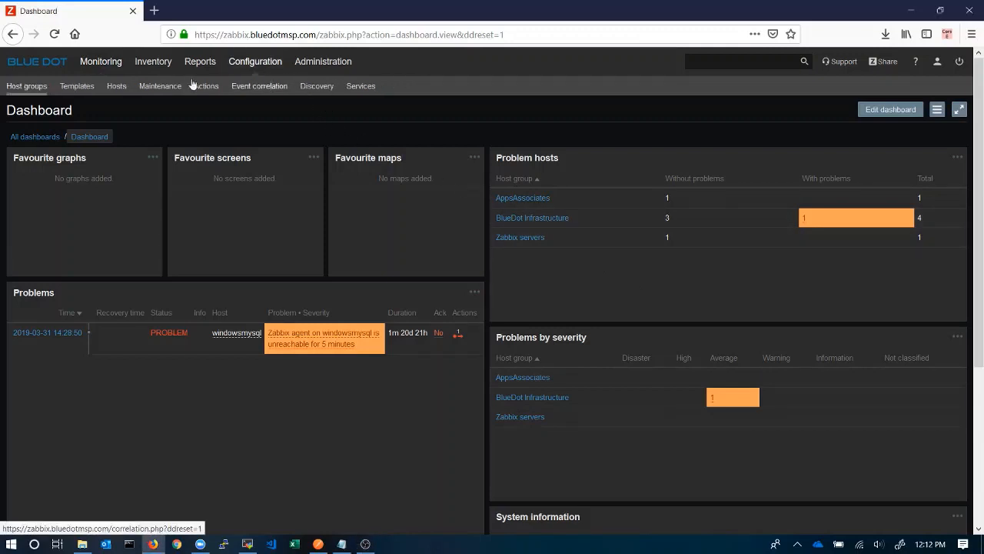
Step: From Configuration > Hosts, reach freebsd.bluedotmsp.com's triggers and open 'Apache is not running'
{"action": "left_click", "coordinate": [117, 86]}
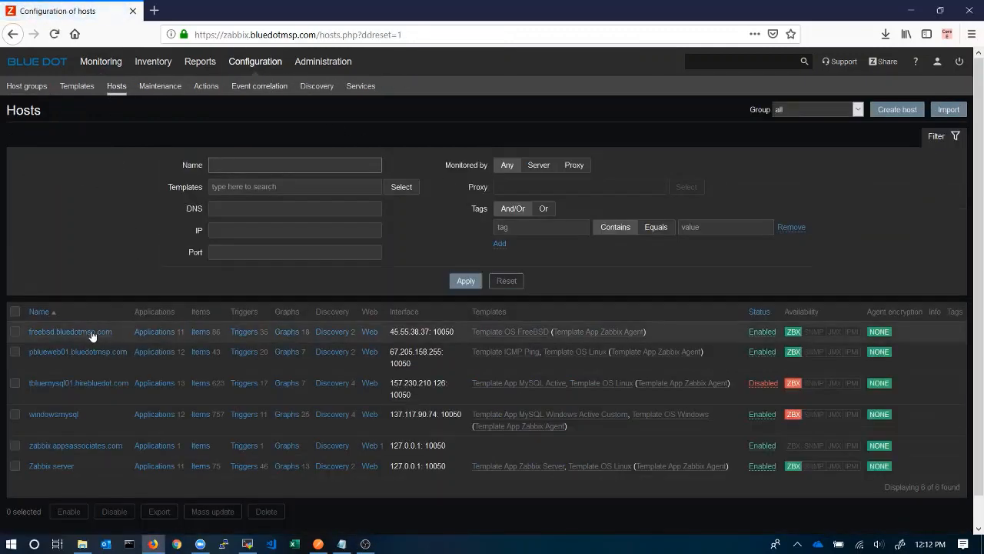
{"action": "mouse_move", "coordinate": [154, 332]}
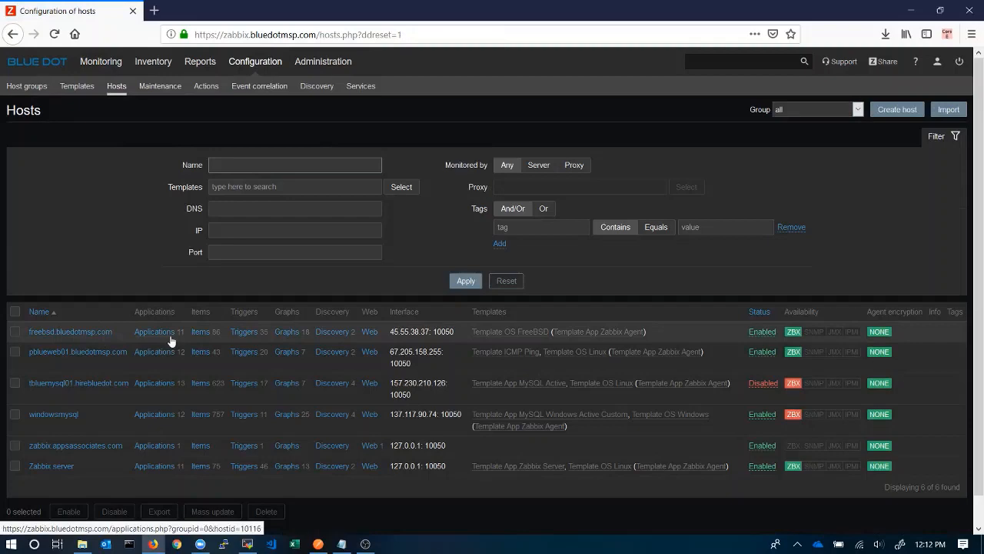
{"action": "left_click", "coordinate": [200, 332]}
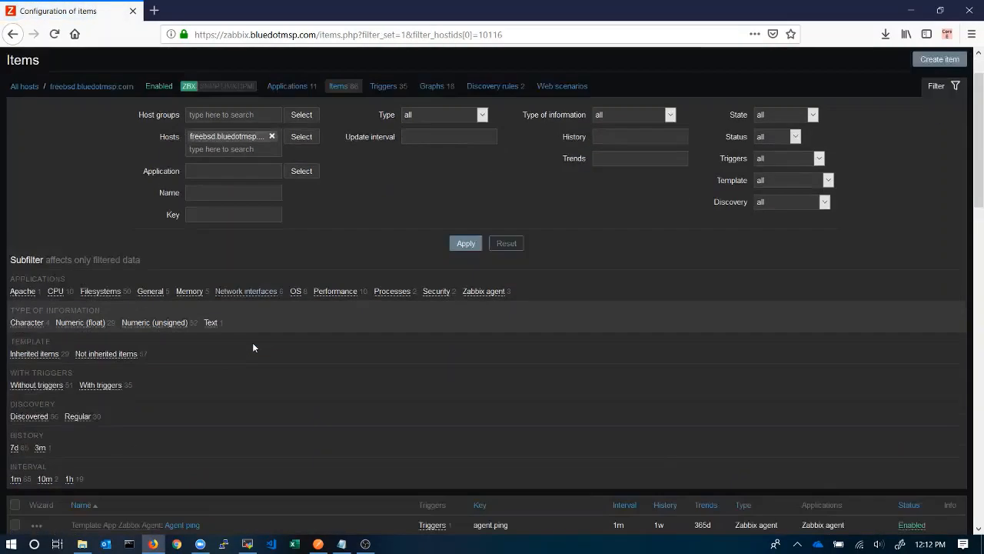
{"action": "scroll", "scroll_direction": "down", "scroll_amount": 3}
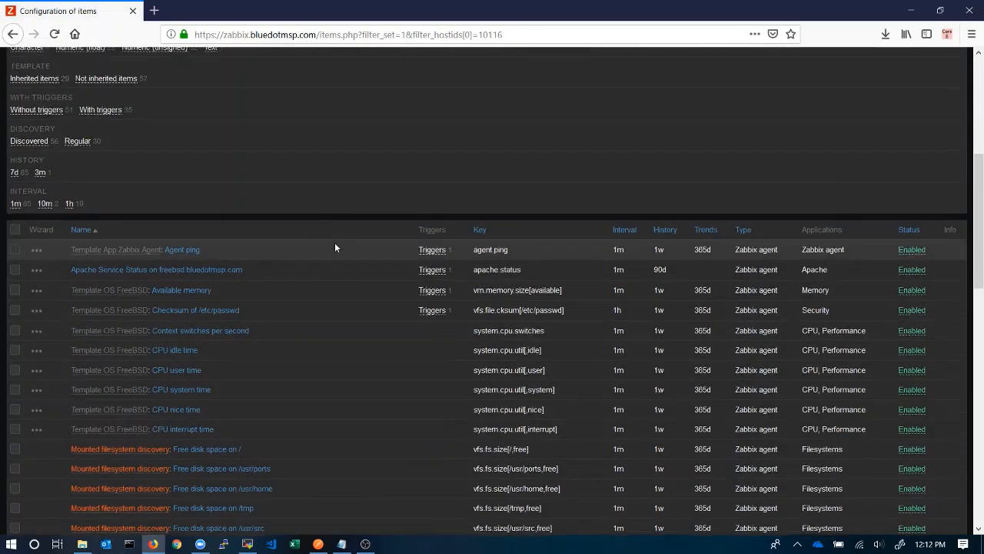
{"action": "left_click", "coordinate": [382, 68]}
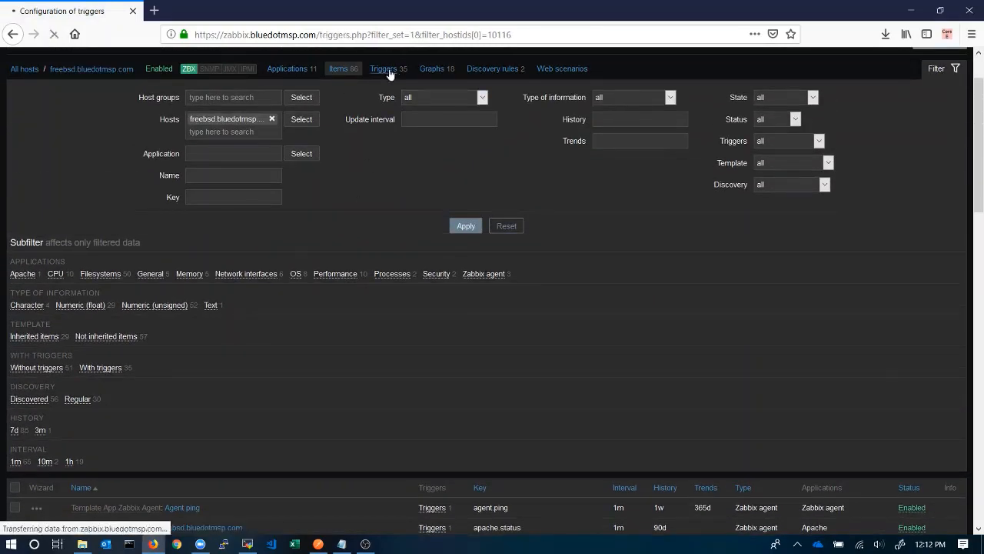
{"action": "left_click", "coordinate": [386, 68]}
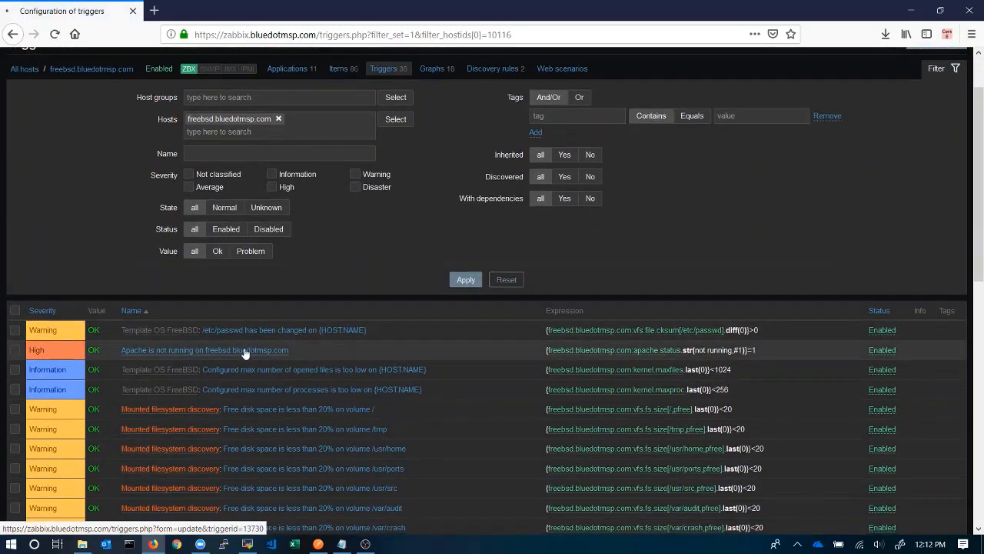
{"action": "left_click", "coordinate": [203, 350]}
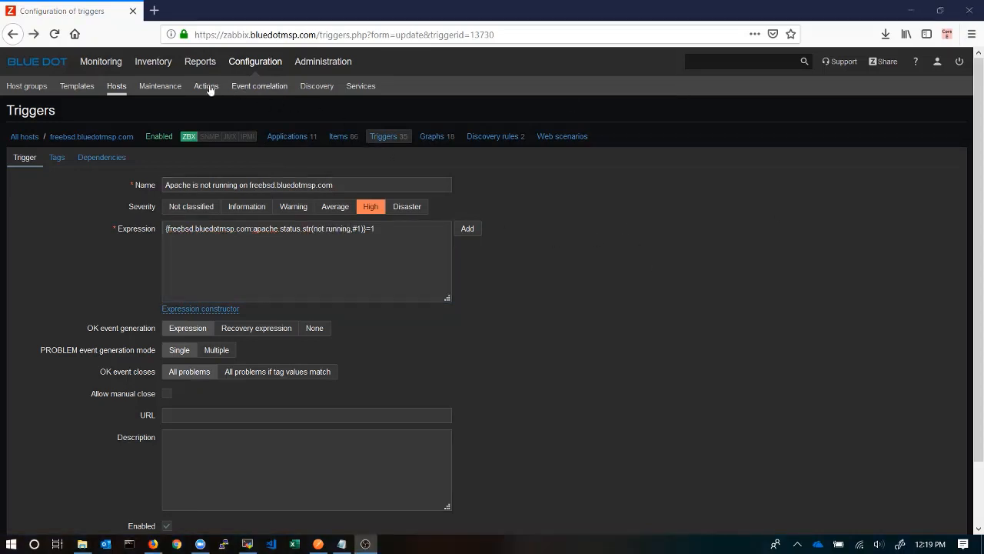
Step: Create a new action named Restart Apache on BlueDot Web Servers
{"action": "left_click", "coordinate": [206, 86]}
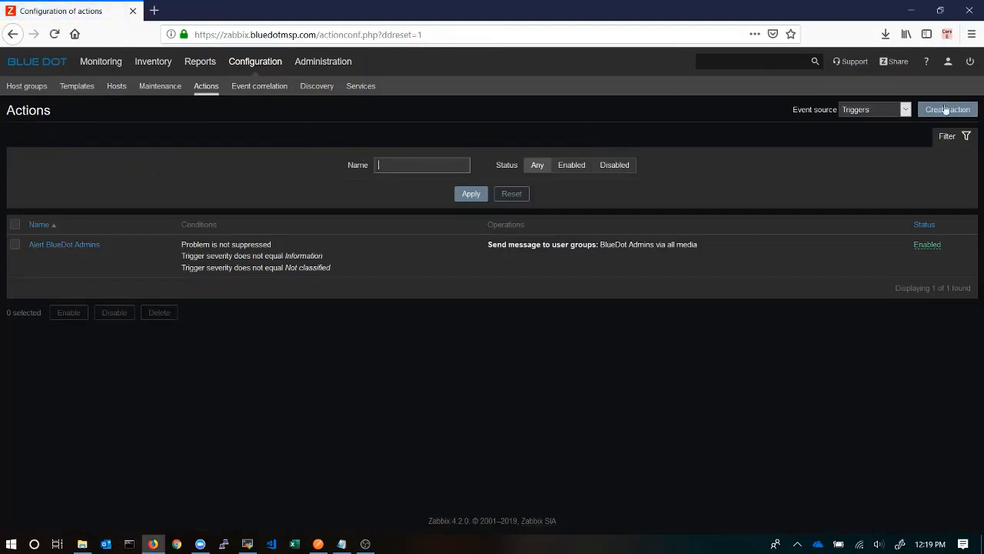
{"action": "left_click", "coordinate": [947, 109]}
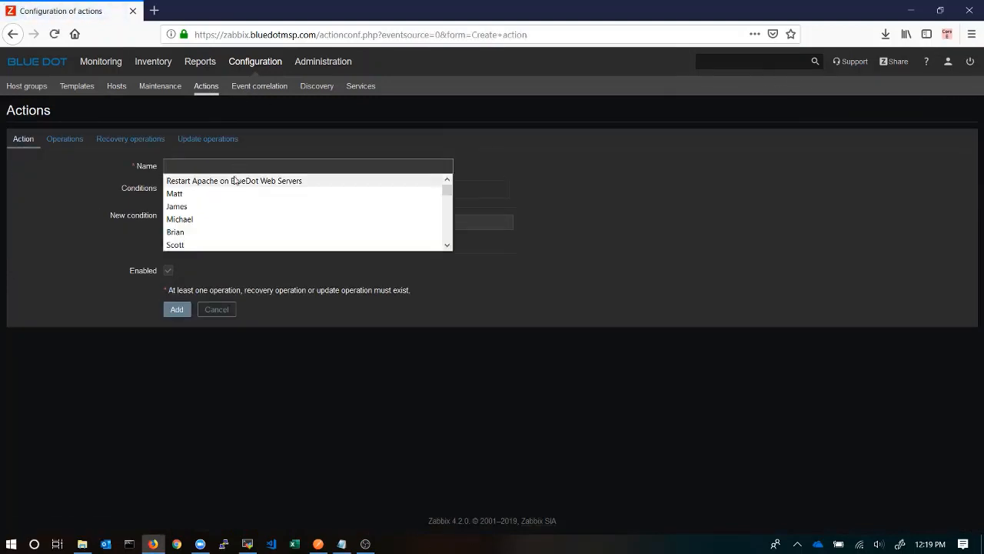
{"action": "left_click", "coordinate": [234, 180]}
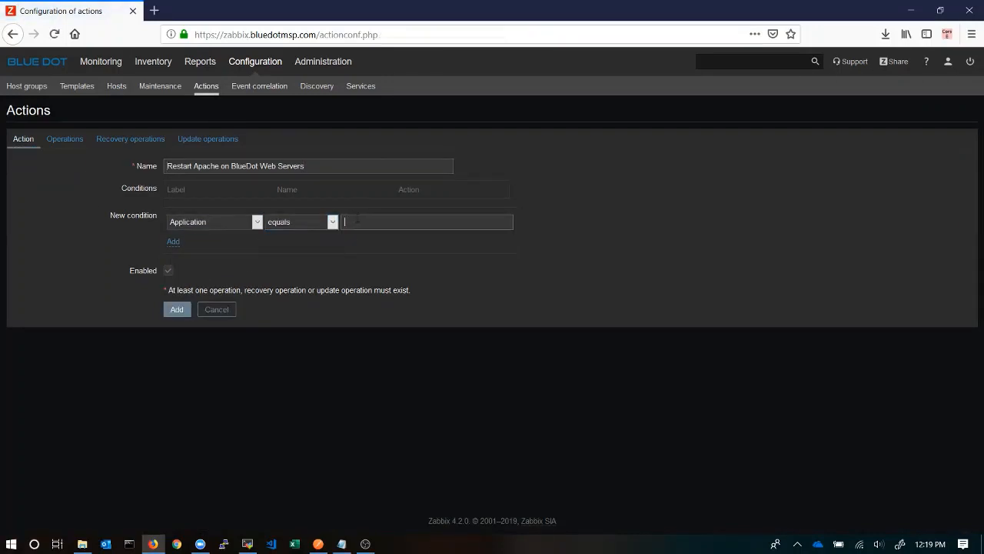
{"action": "type", "text": "Apache"}
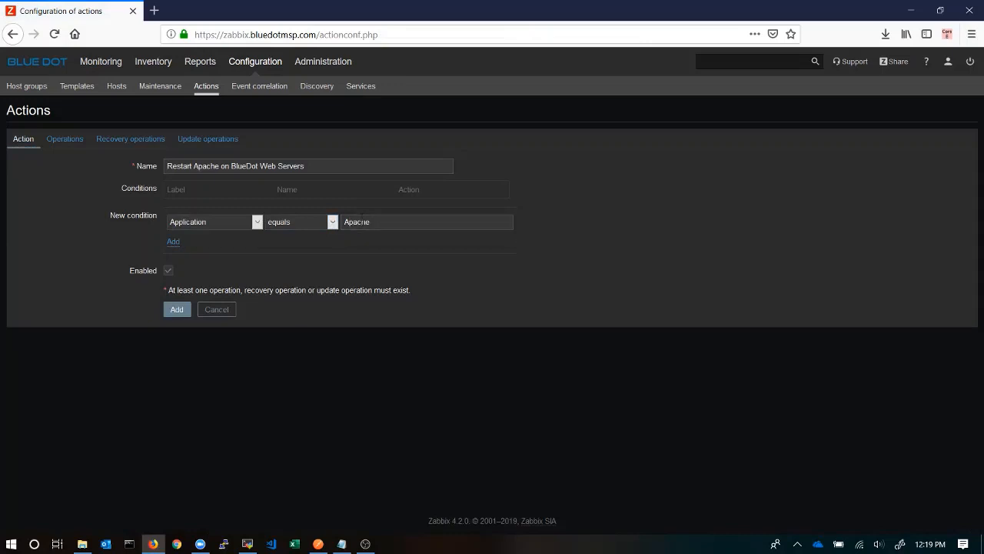
Step: Add conditions Application equals Apache and Host group equals BlueDot Infrastructure
{"action": "left_click", "coordinate": [172, 242]}
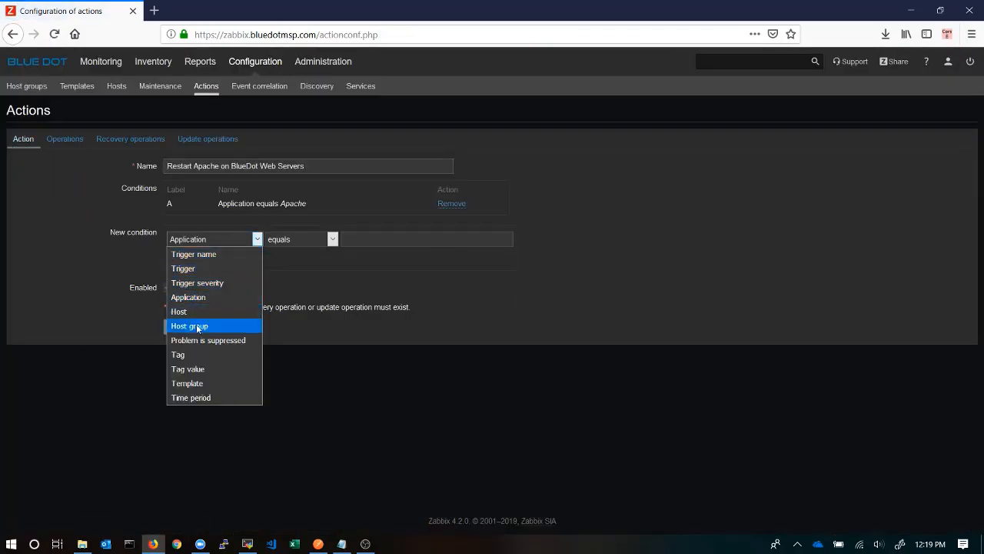
{"action": "left_click", "coordinate": [189, 325]}
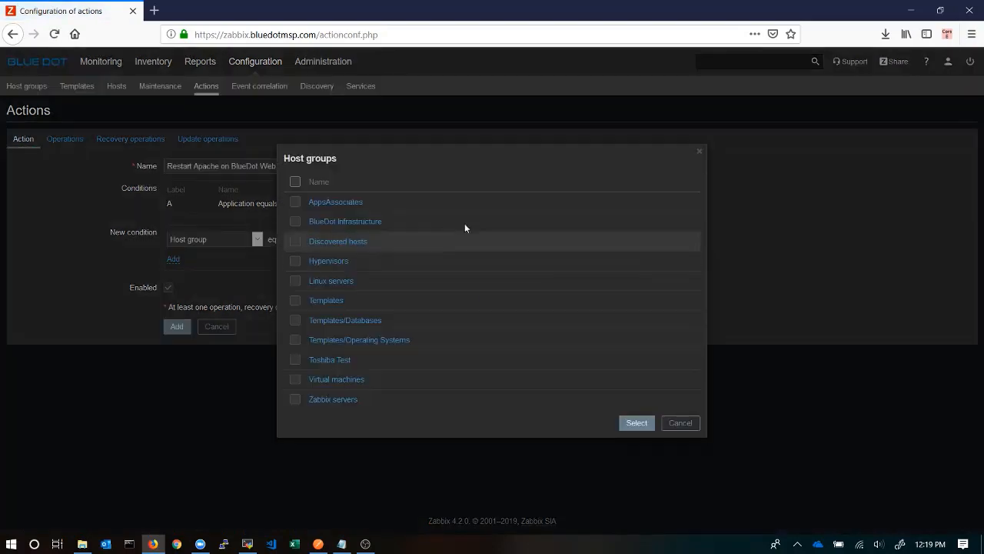
{"action": "left_click", "coordinate": [344, 221]}
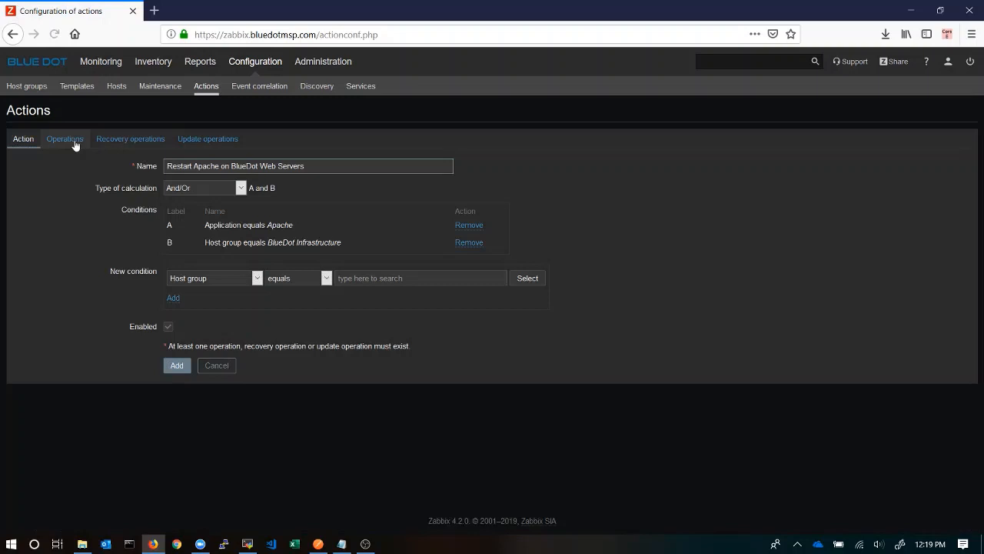
Step: Add a Remote command operation on the current host running '/usr/local/bin/sudo /usr/sbin/service apache24 restart'
{"action": "left_click", "coordinate": [64, 139]}
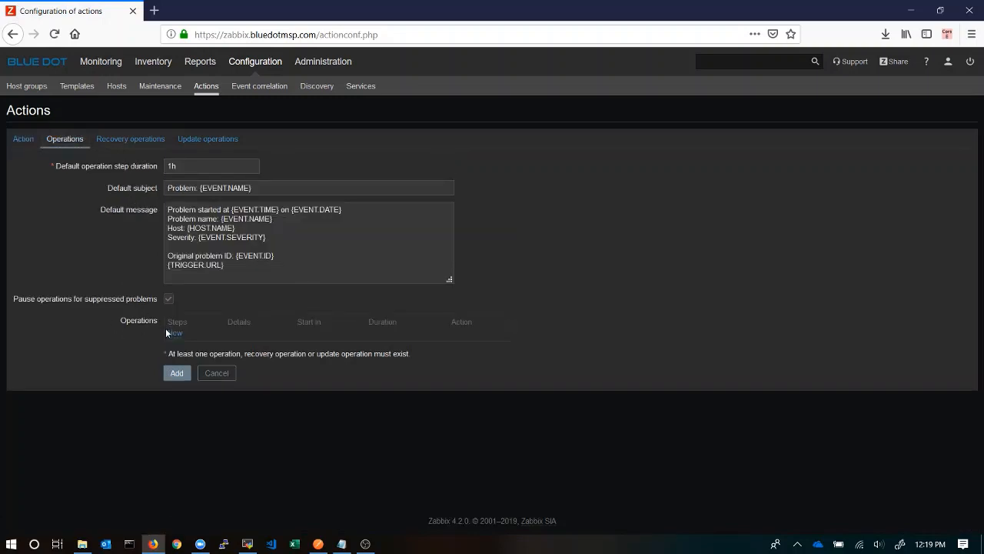
{"action": "left_click", "coordinate": [176, 334]}
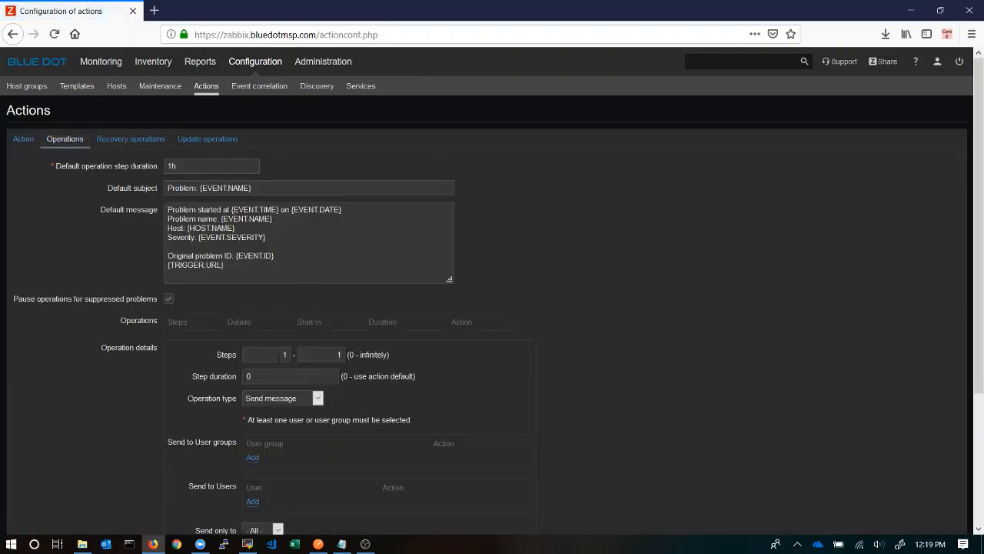
{"action": "scroll", "scroll_direction": "down", "scroll_amount": 3}
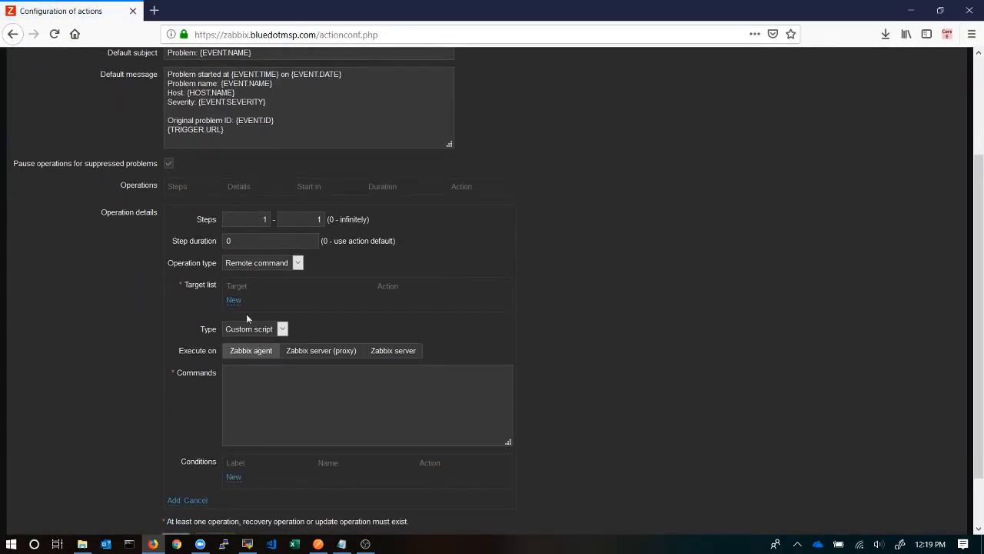
{"action": "left_click", "coordinate": [234, 300]}
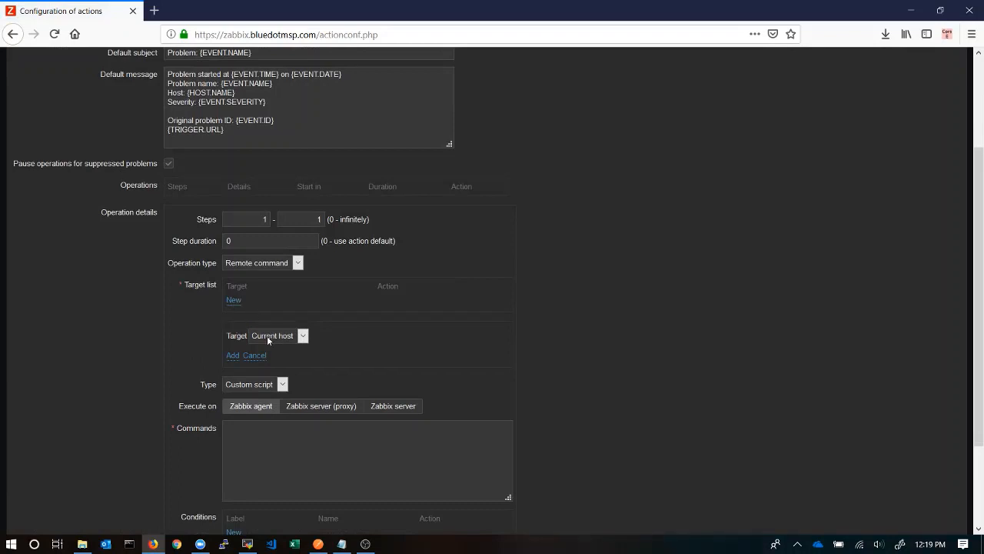
{"action": "left_click", "coordinate": [231, 355]}
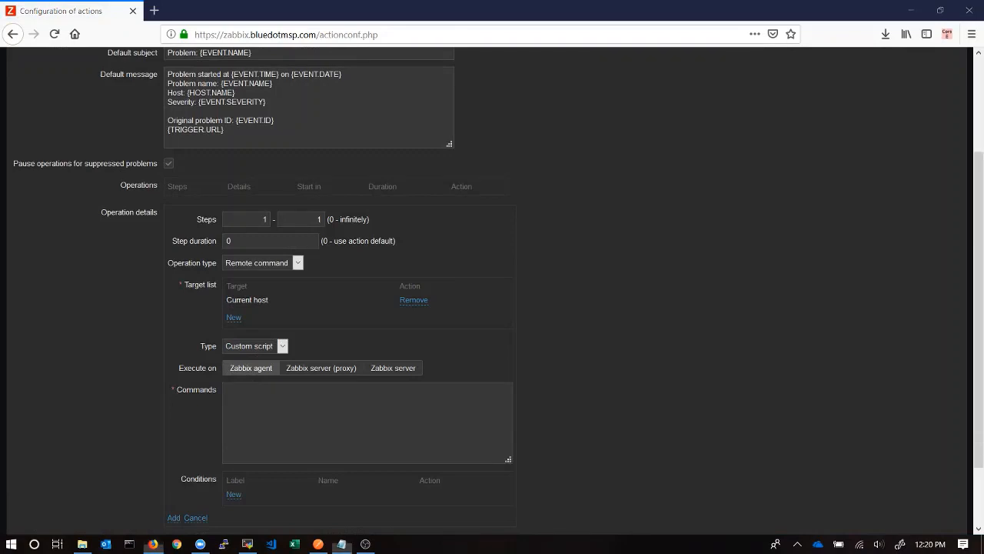
{"action": "left_click", "coordinate": [267, 432]}
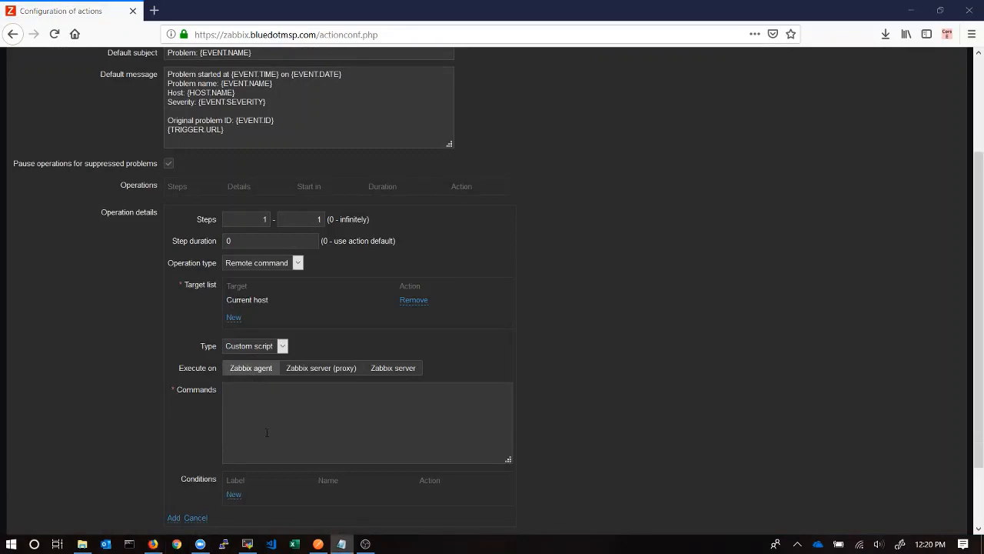
{"action": "type", "text": "/usr/local/bin/sudo /usr/sbin/service apache24 restart"}
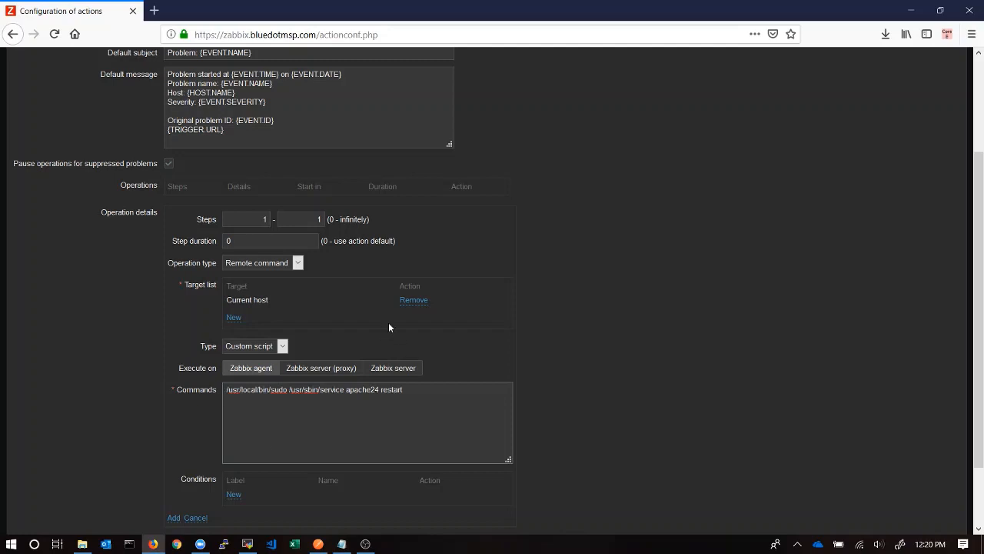
{"action": "mouse_move", "coordinate": [255, 237]}
{"action": "type", "text": "1m"}
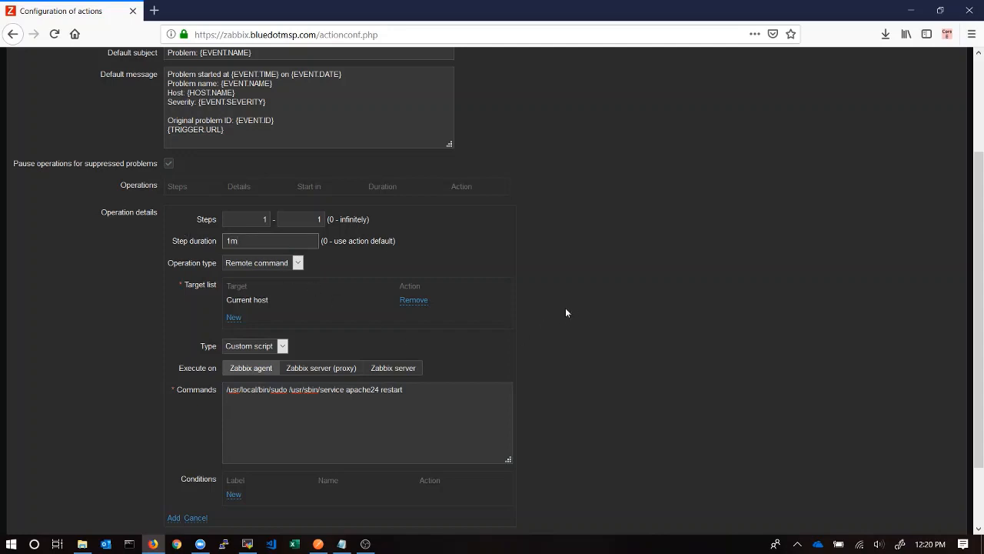
{"action": "mouse_move", "coordinate": [600, 326]}
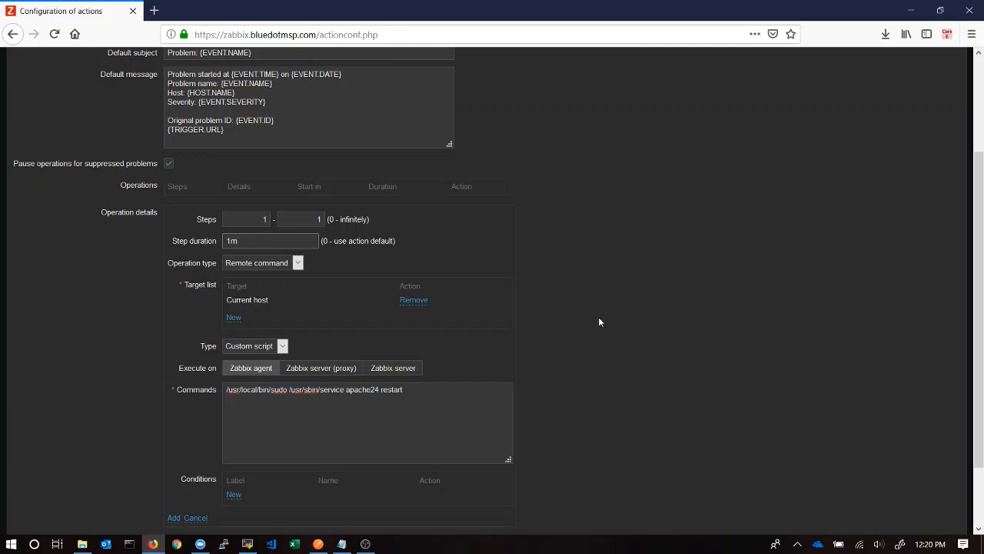
{"action": "mouse_move", "coordinate": [575, 308]}
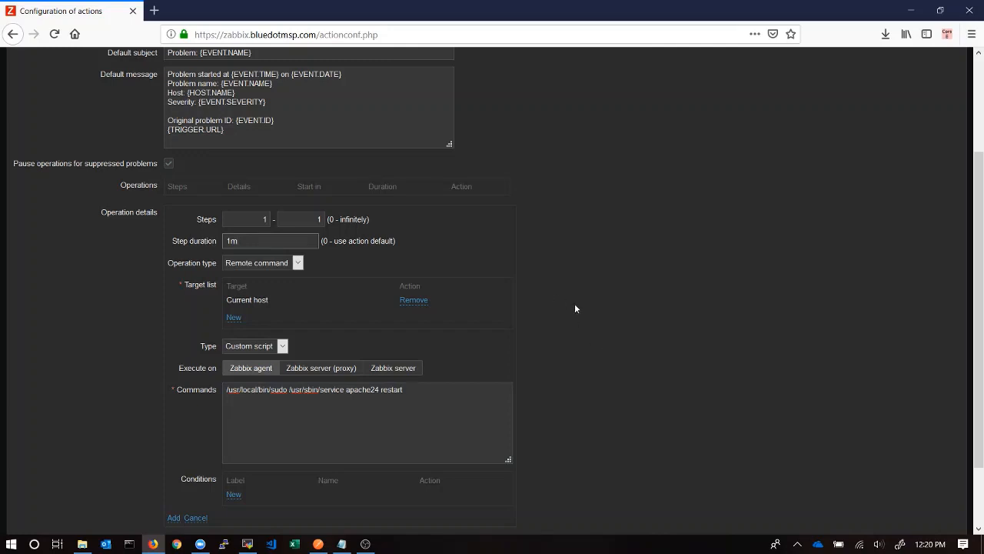
{"action": "scroll", "scroll_direction": "down", "scroll_amount": 3}
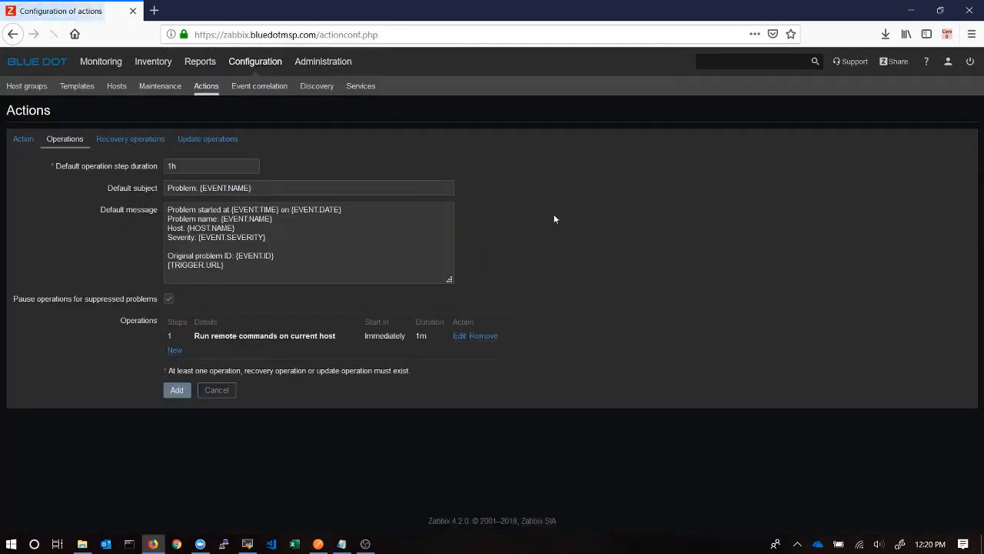
Step: Add Send message operations to BlueDot Admins (steps 2, 10m) and BlueDot Management Team (step 3)
{"action": "left_click", "coordinate": [175, 350]}
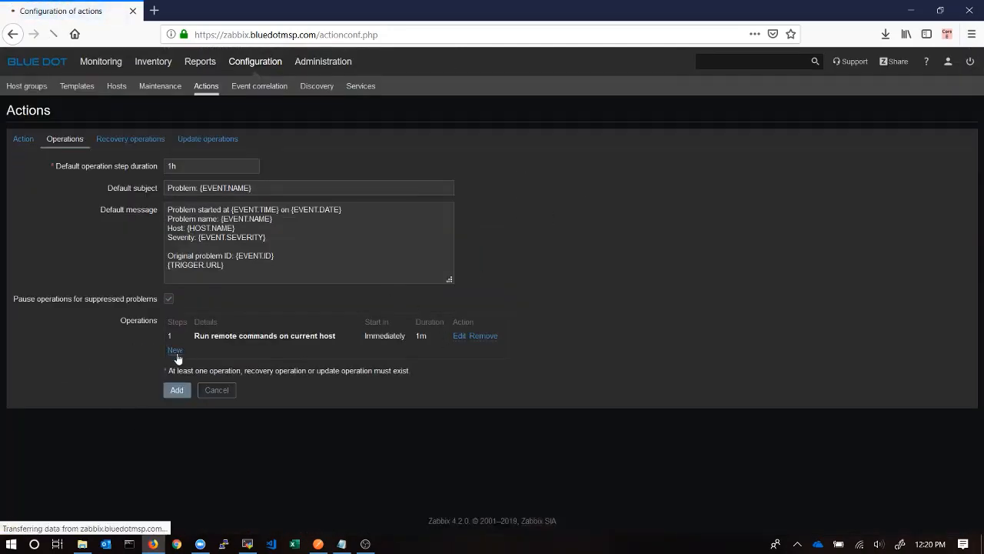
{"action": "left_click", "coordinate": [176, 350]}
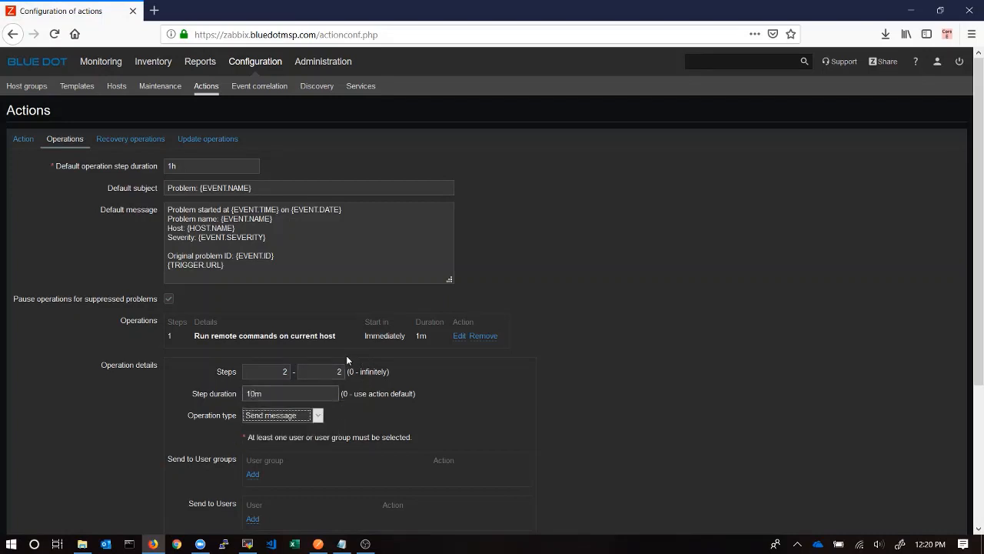
{"action": "scroll", "scroll_direction": "down", "scroll_amount": 3}
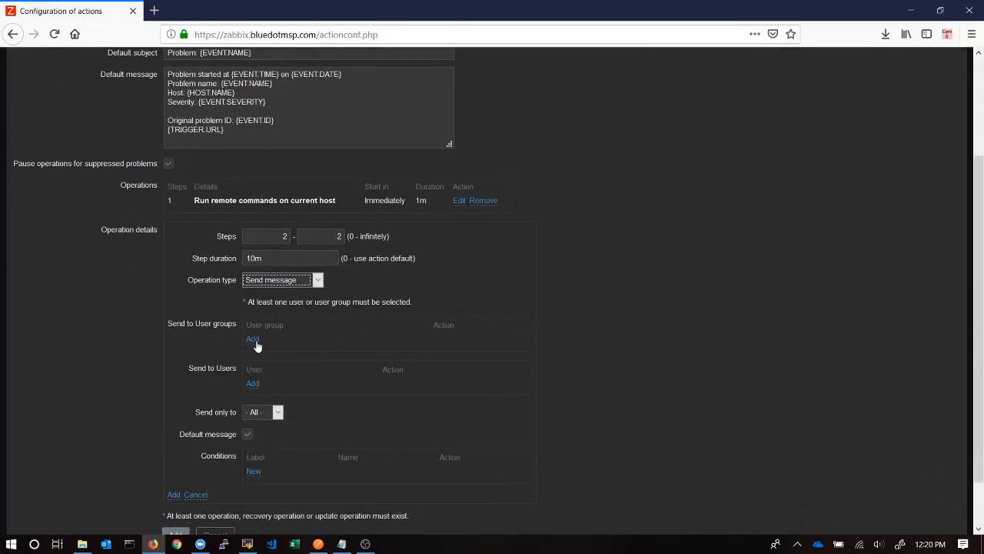
{"action": "left_click", "coordinate": [252, 338]}
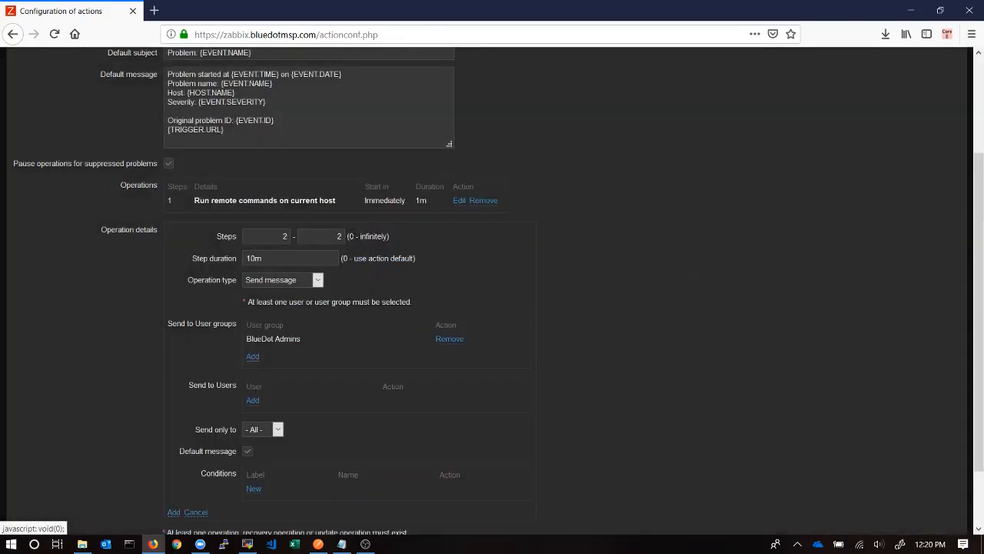
{"action": "scroll", "scroll_direction": "down", "scroll_amount": 3}
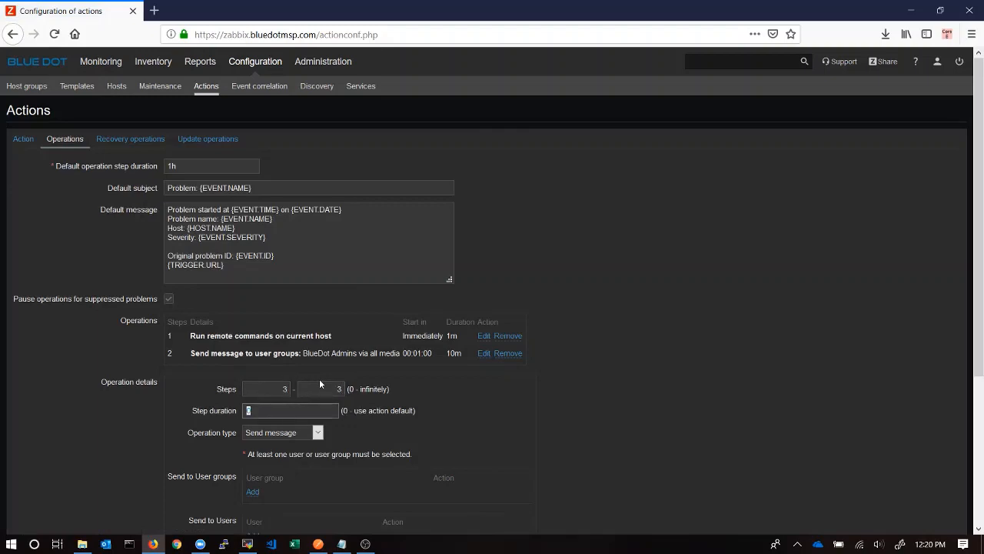
{"action": "scroll", "scroll_direction": "down", "scroll_amount": 3}
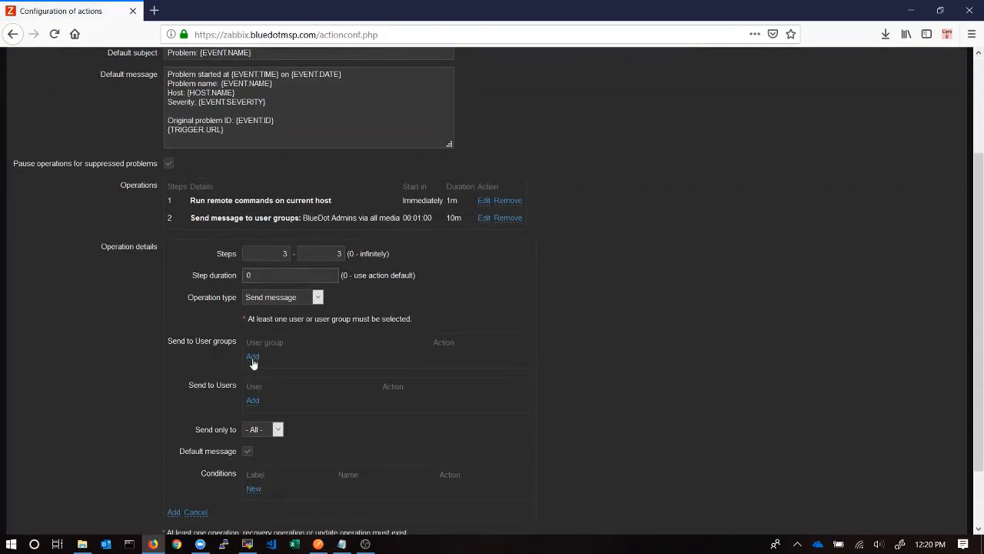
{"action": "left_click", "coordinate": [252, 357]}
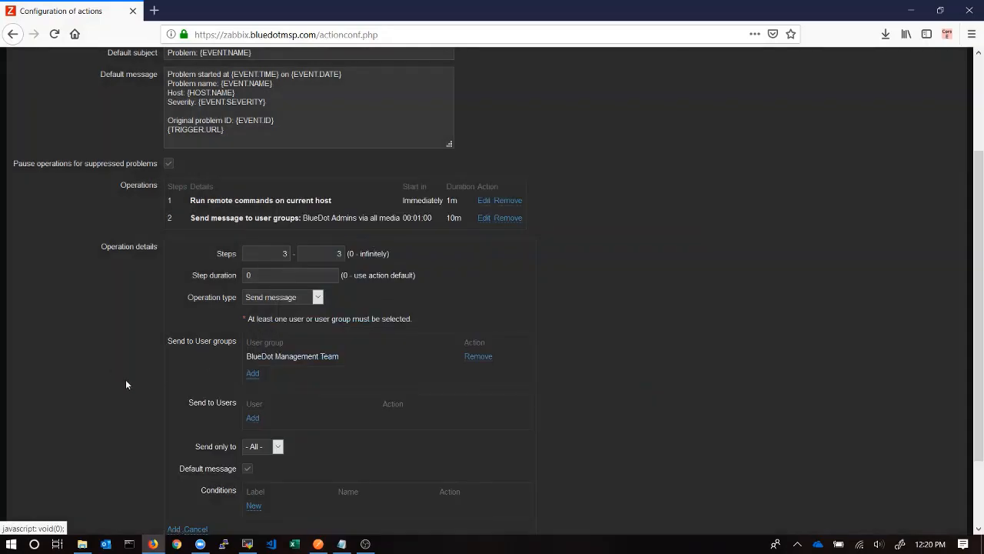
{"action": "scroll", "scroll_direction": "down", "scroll_amount": 3}
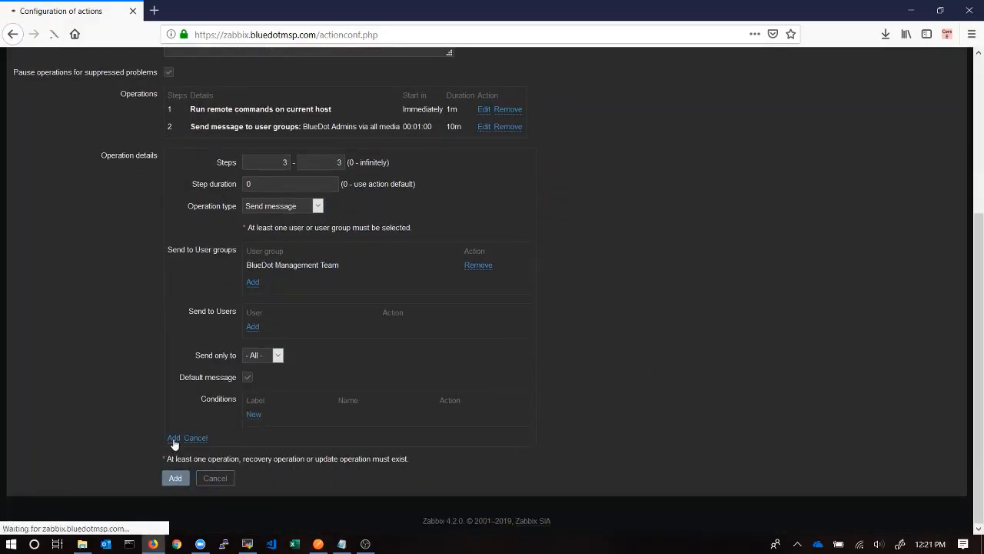
{"action": "left_click", "coordinate": [173, 437]}
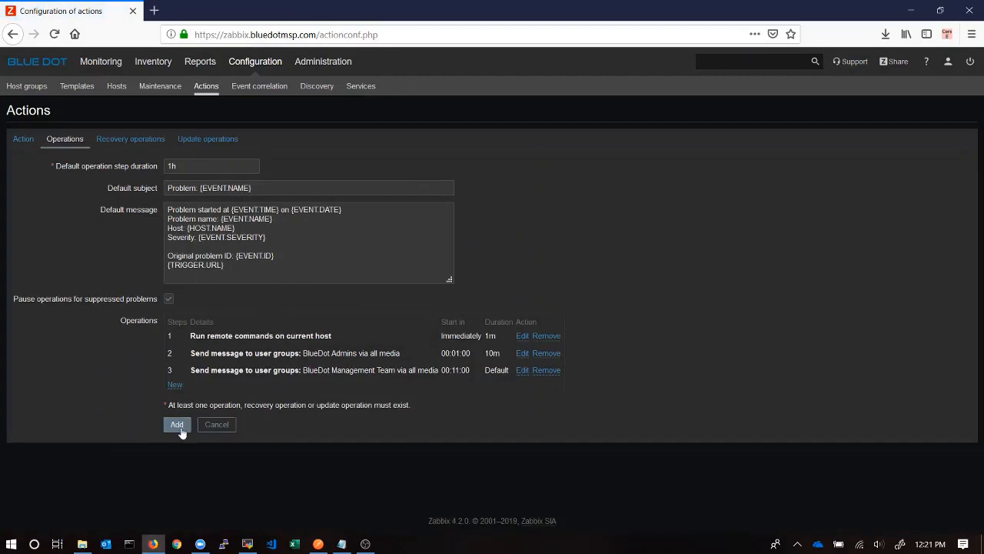
Step: Save the Restart Apache on BlueDot Web Servers action and go to the Monitoring dashboard
{"action": "left_click", "coordinate": [177, 425]}
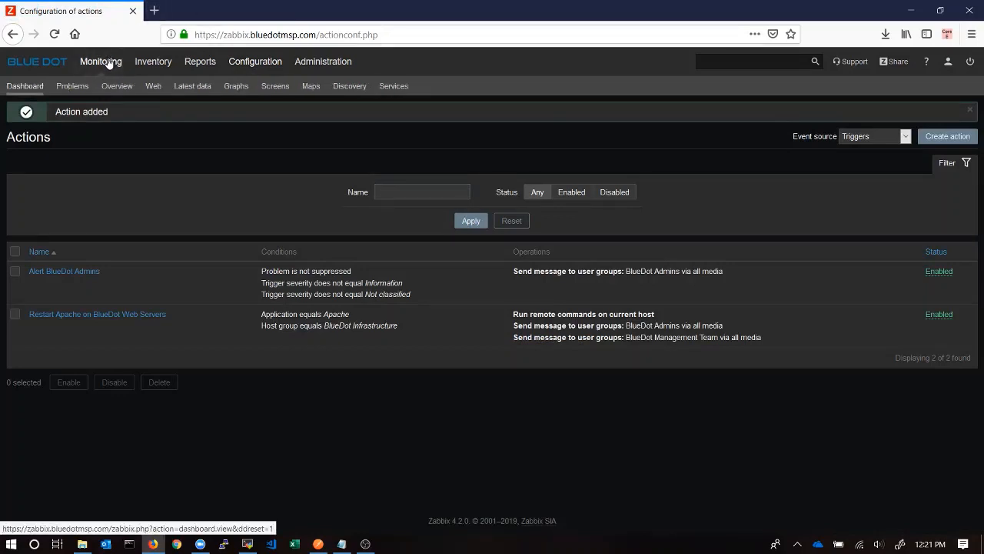
{"action": "left_click", "coordinate": [25, 86]}
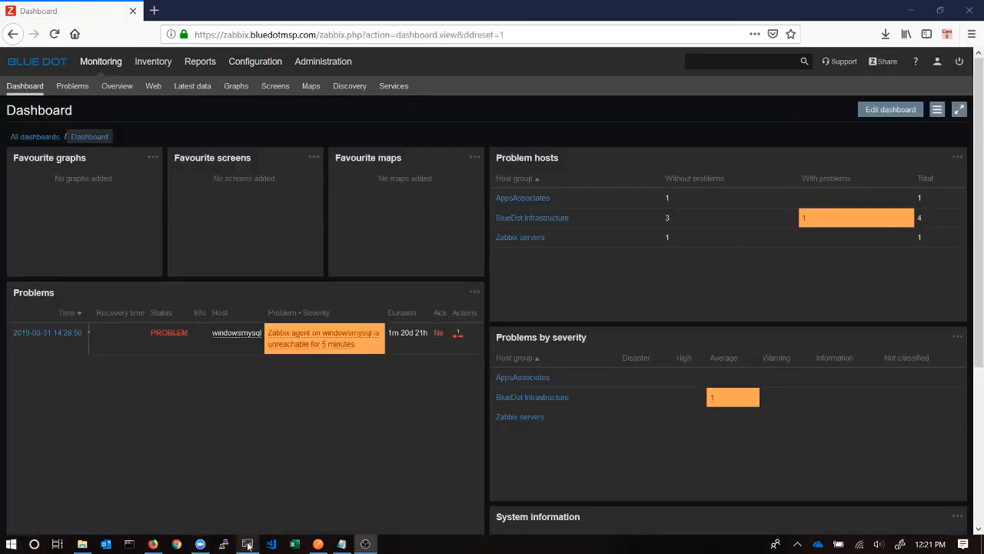
Step: Run 'service apache24 stop' and 'service apache24 status' on the FreeBSD host, then return to Zabbix
{"action": "left_click", "coordinate": [247, 543]}
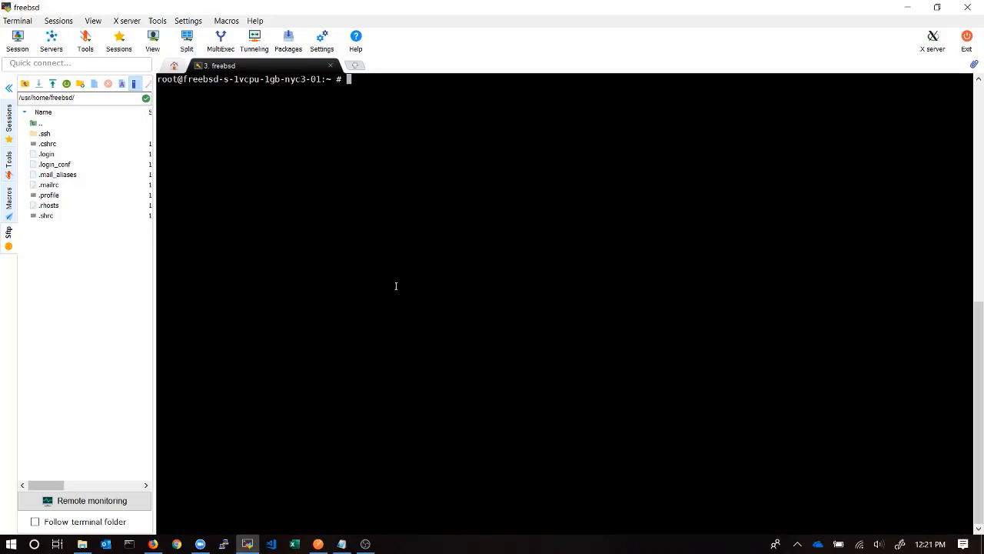
{"action": "type", "text": "service a"}
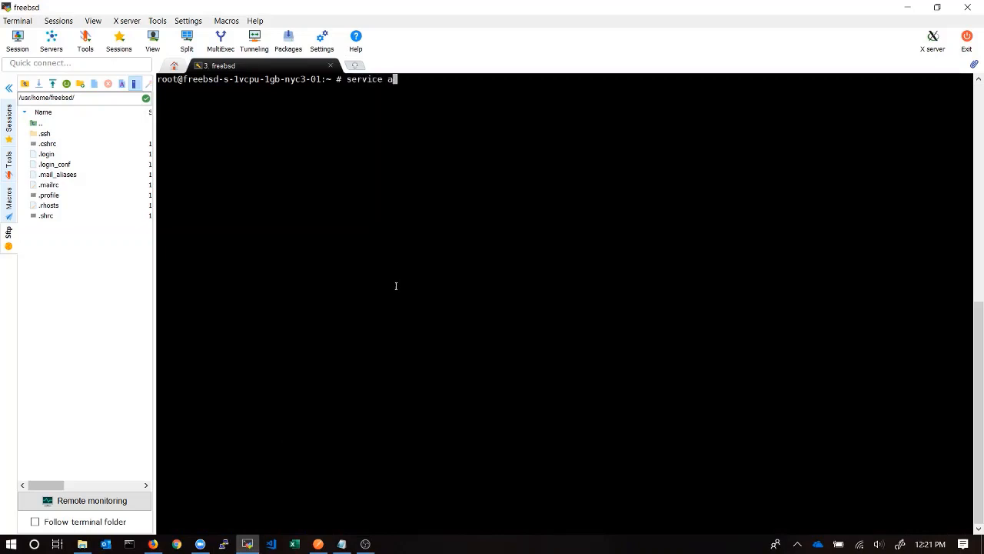
{"action": "type", "text": "pache24 stop"}
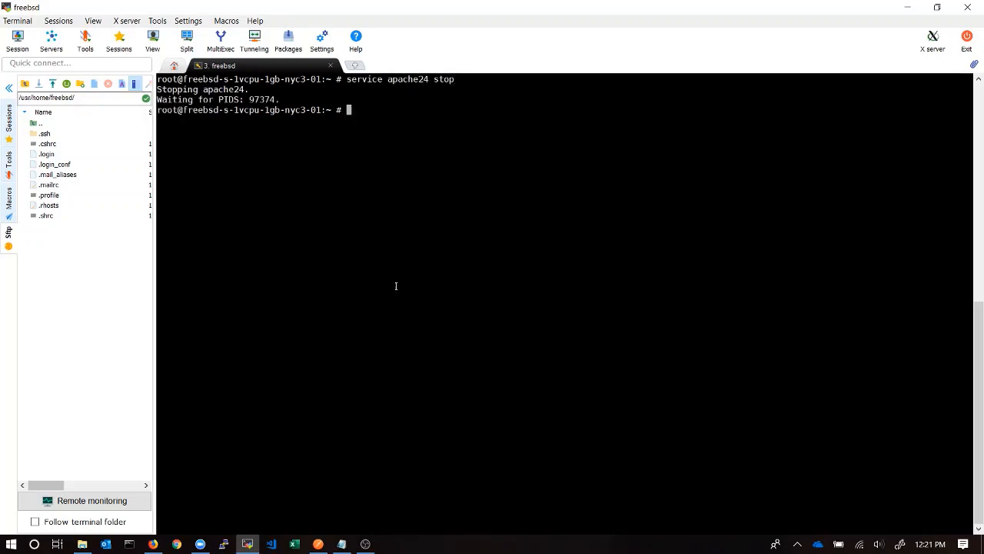
{"action": "type", "text": "service apache24 status"}
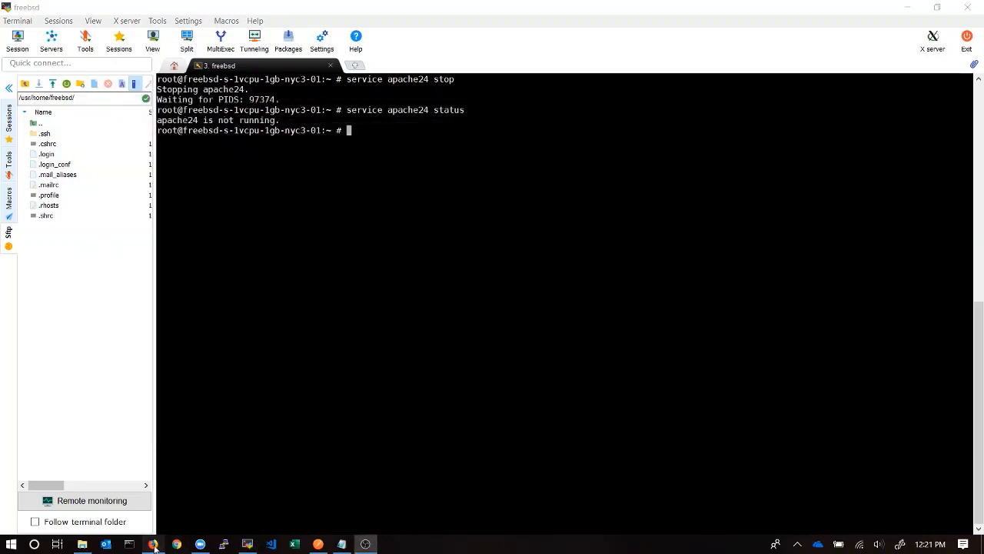
{"action": "left_click", "coordinate": [152, 543]}
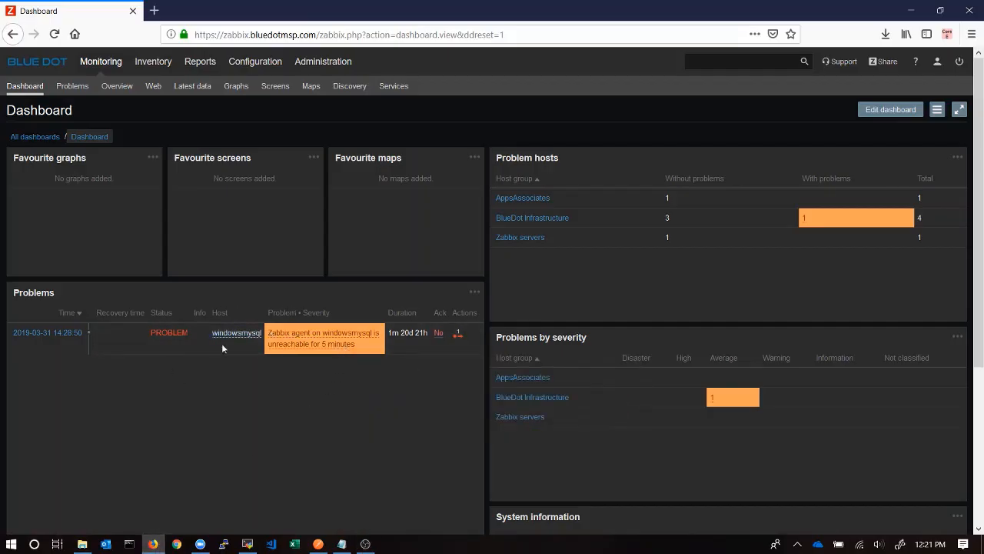
{"action": "mouse_move", "coordinate": [125, 351]}
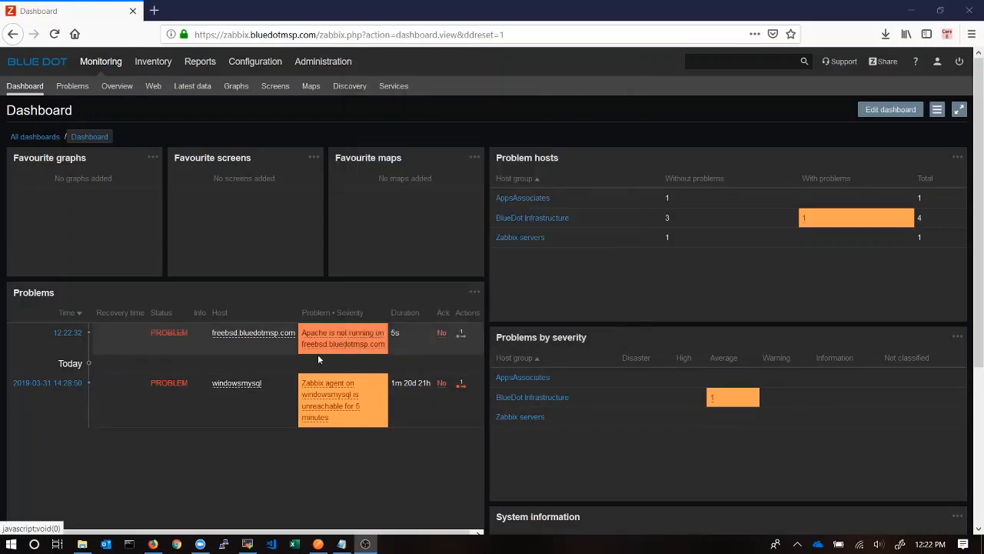
Step: After Zabbix shows the Apache problem, check 'service apache24 status' confirms apache24 running again
{"action": "left_click", "coordinate": [462, 332]}
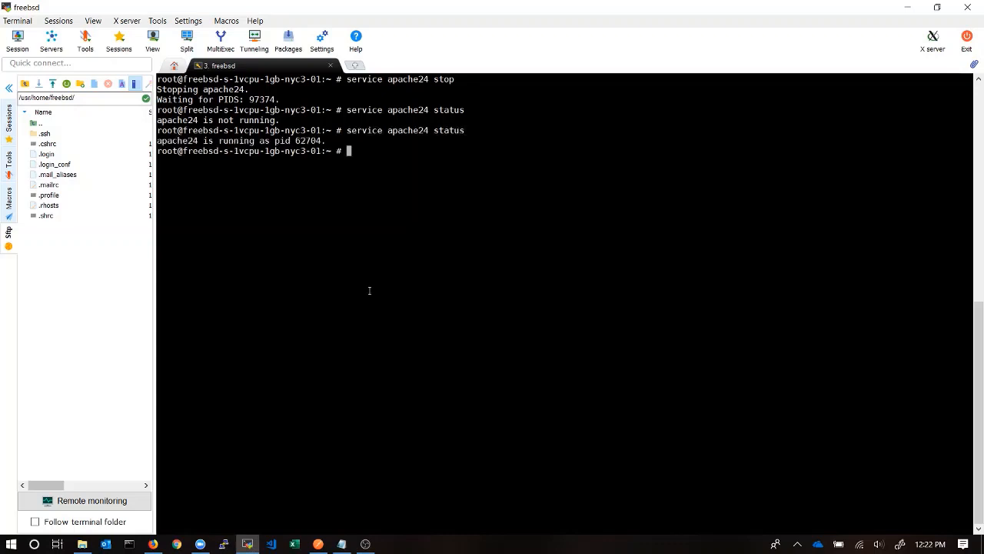
{"action": "mouse_move", "coordinate": [301, 351]}
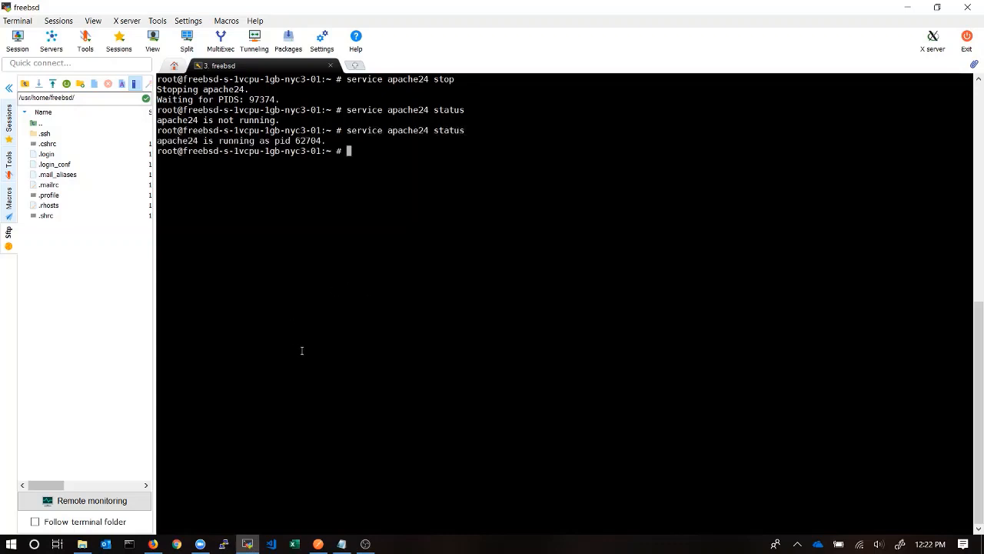